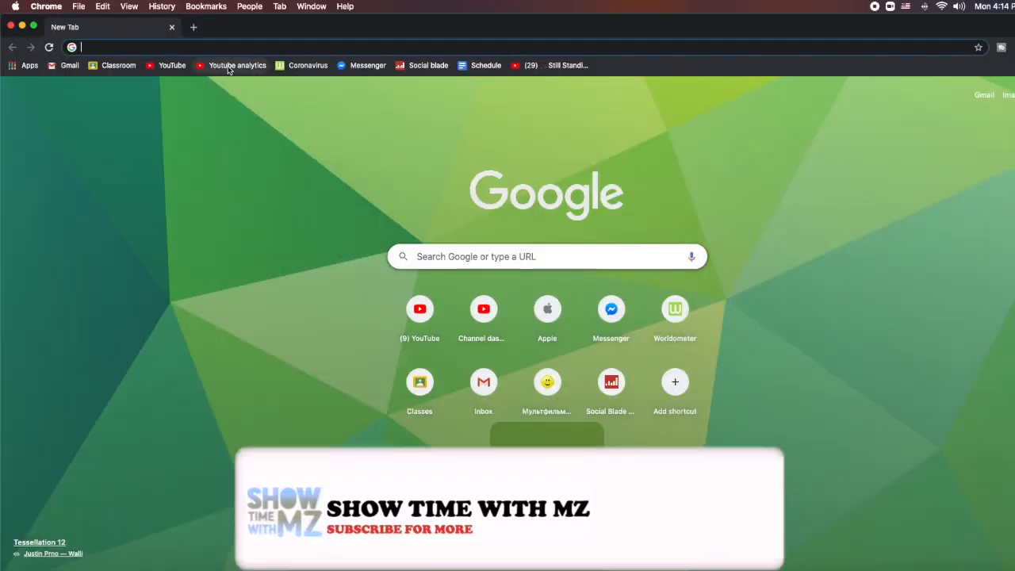
mouse_move(237, 65)
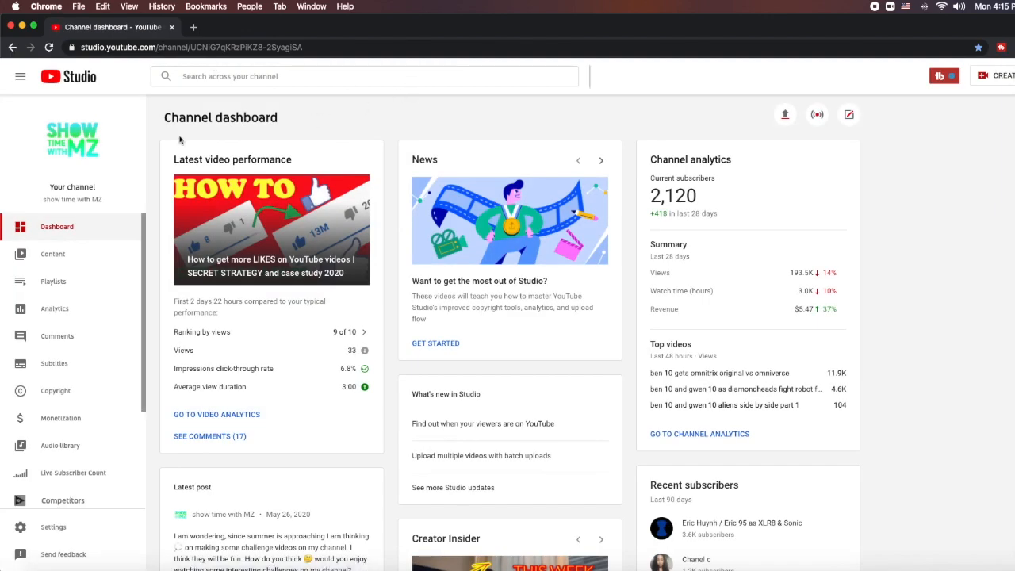
Step: Show the Audience analytics with the date range set to Lifetime, revealing top countries
click(54, 308)
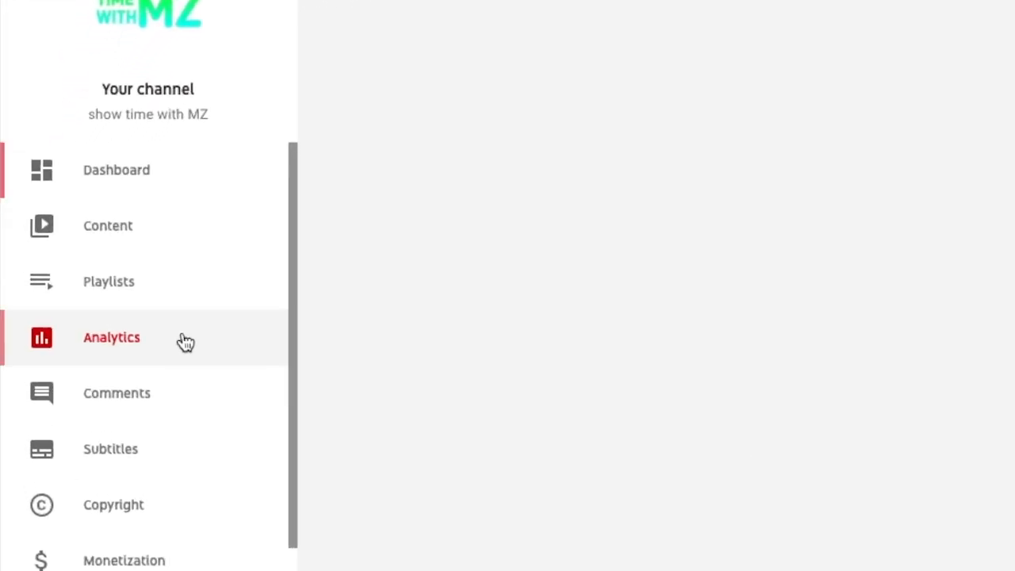
click(111, 337)
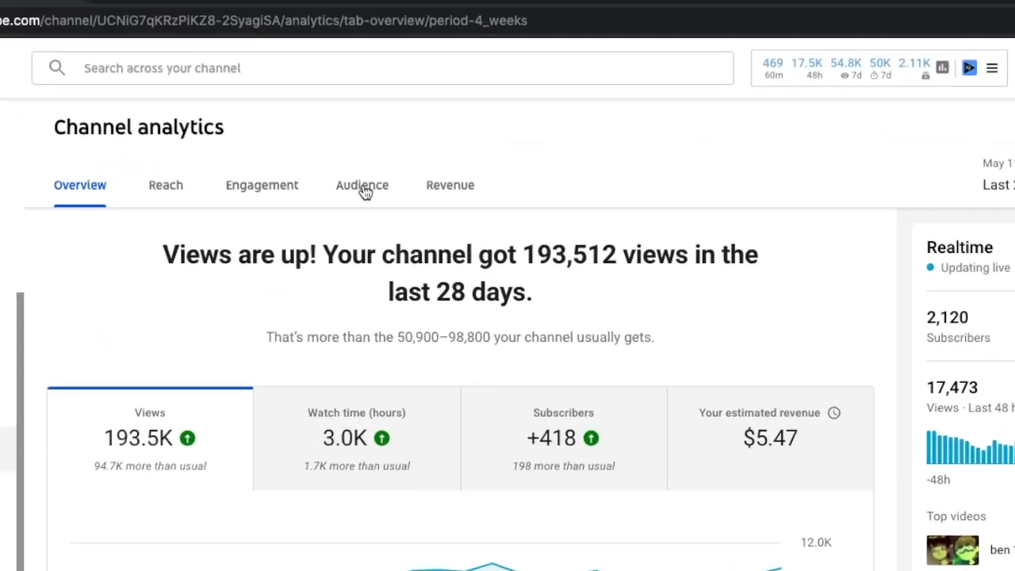
click(361, 185)
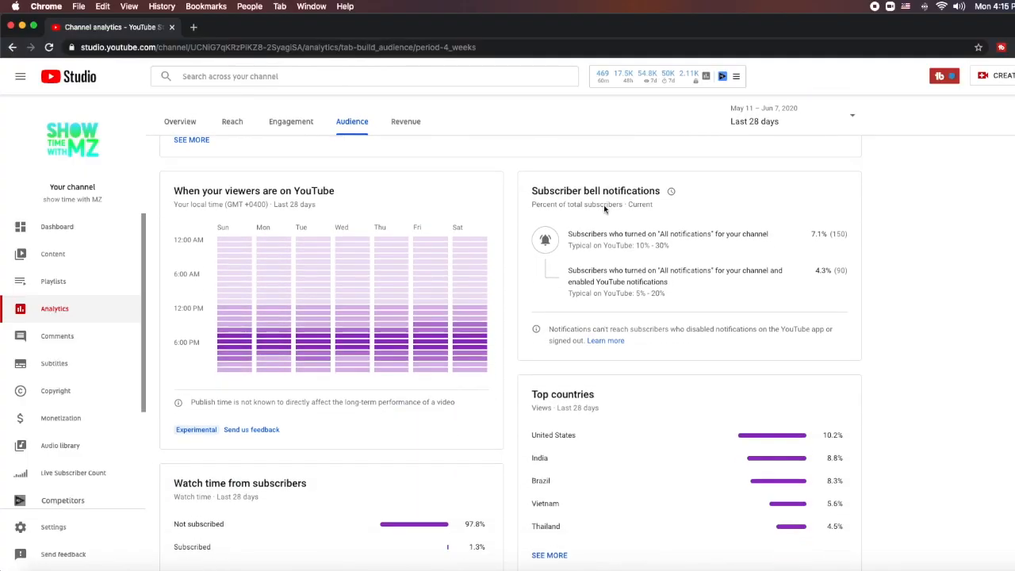
scroll(down, 3)
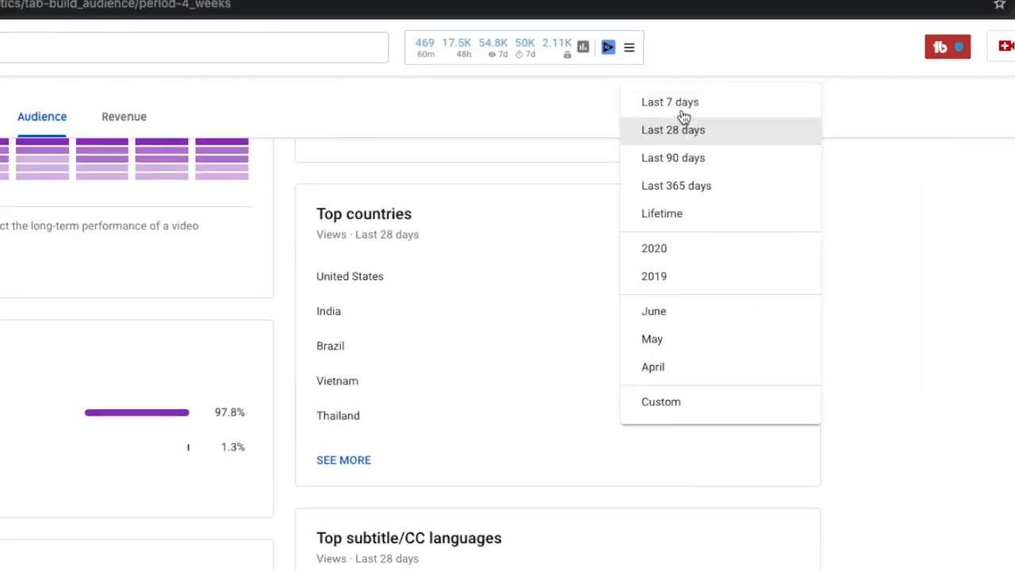
click(661, 213)
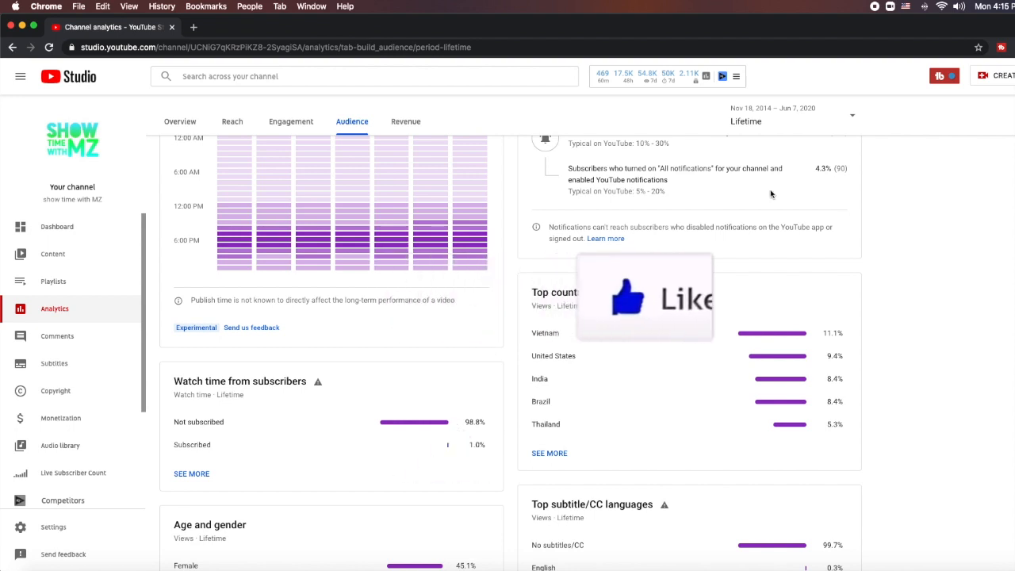
Step: Expand Top countries into the full Geography report and scroll to its bottom rows
click(549, 452)
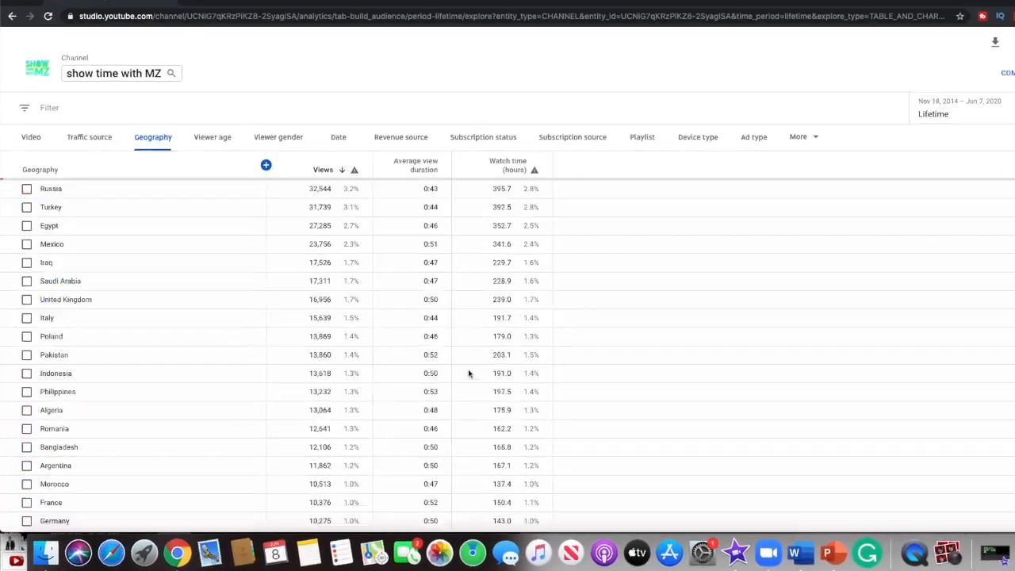
scroll(down, 3)
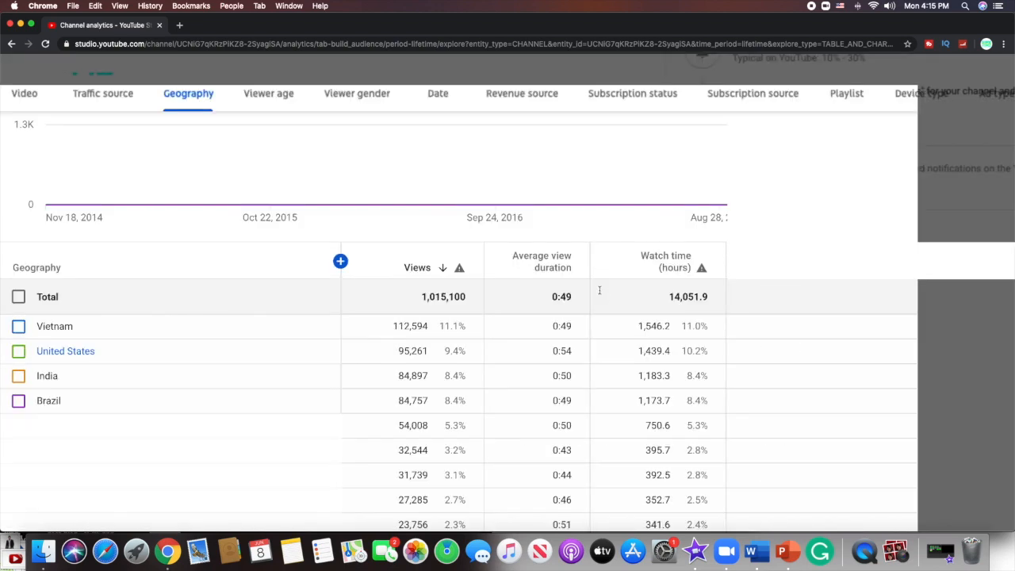
scroll(down, 3)
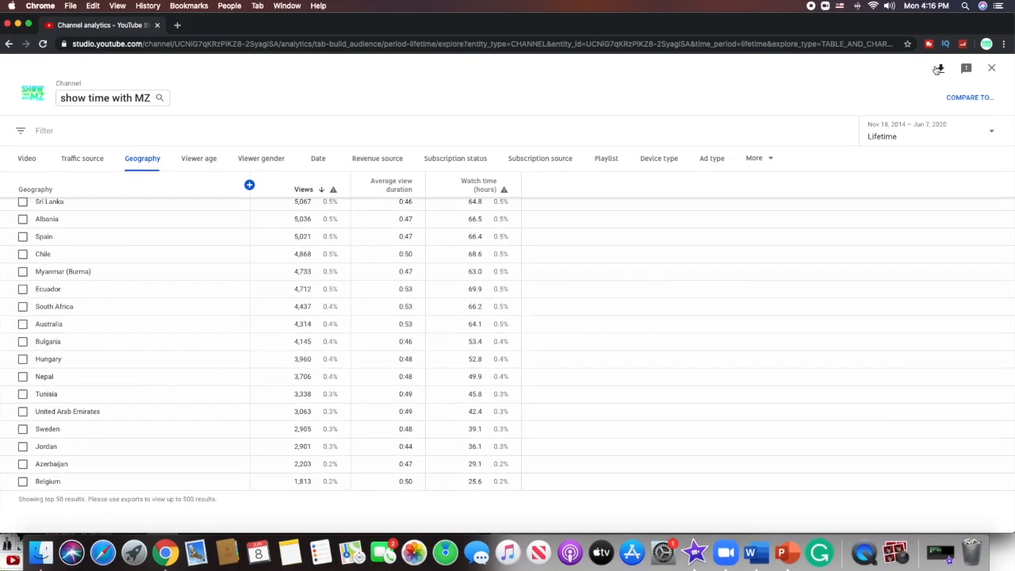
mouse_move(938, 69)
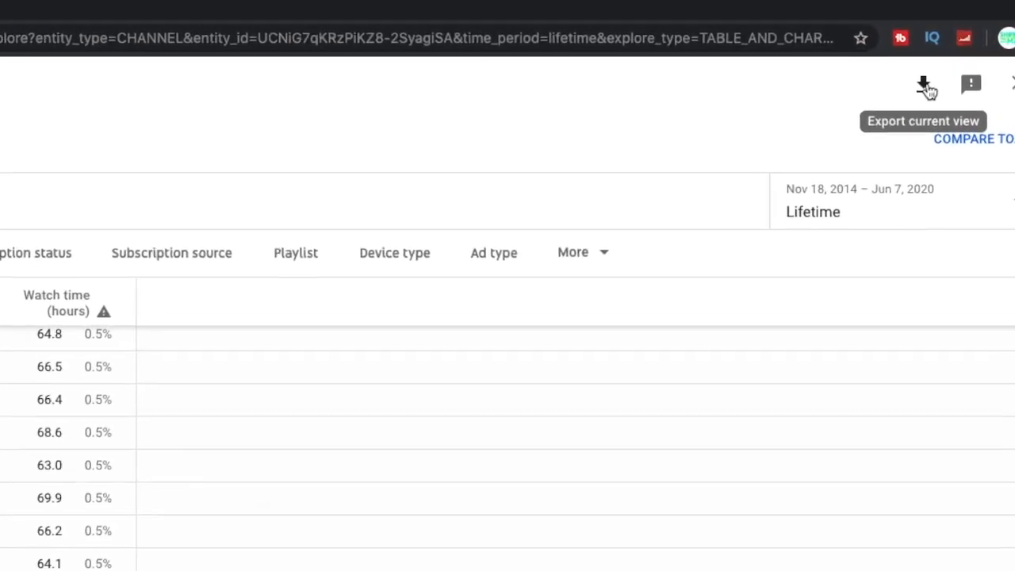
Step: Export the current Geography view as a downloaded CSV zip archive
click(922, 84)
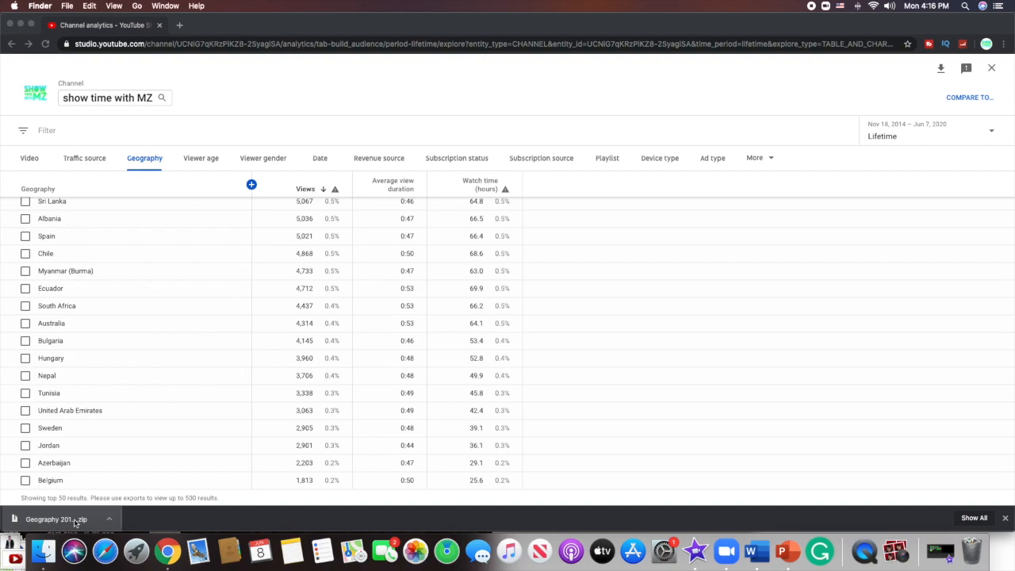
Step: Unzip the Geography archive from Downloads and open its Chart data.csv file
click(56, 518)
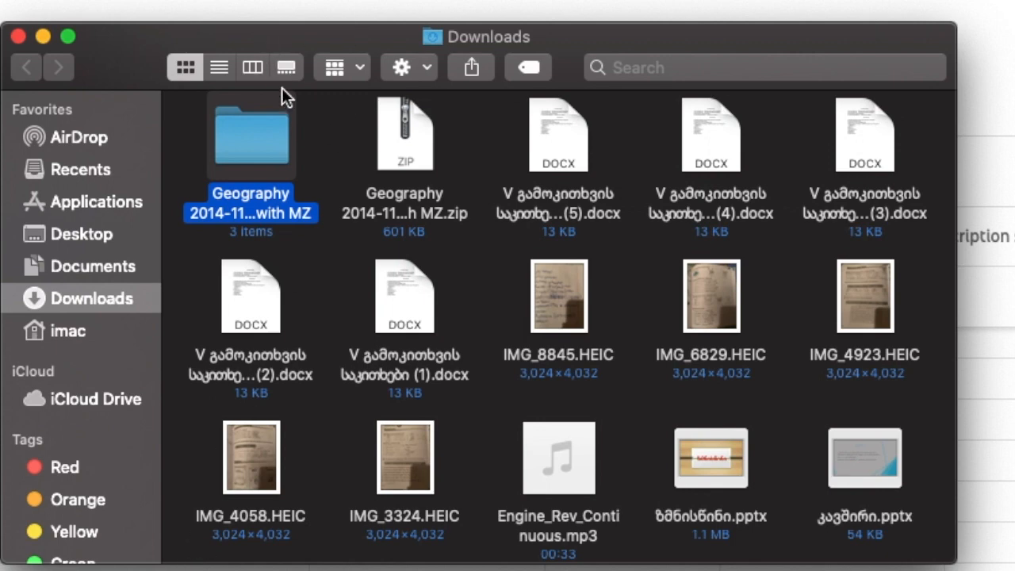
mouse_move(266, 129)
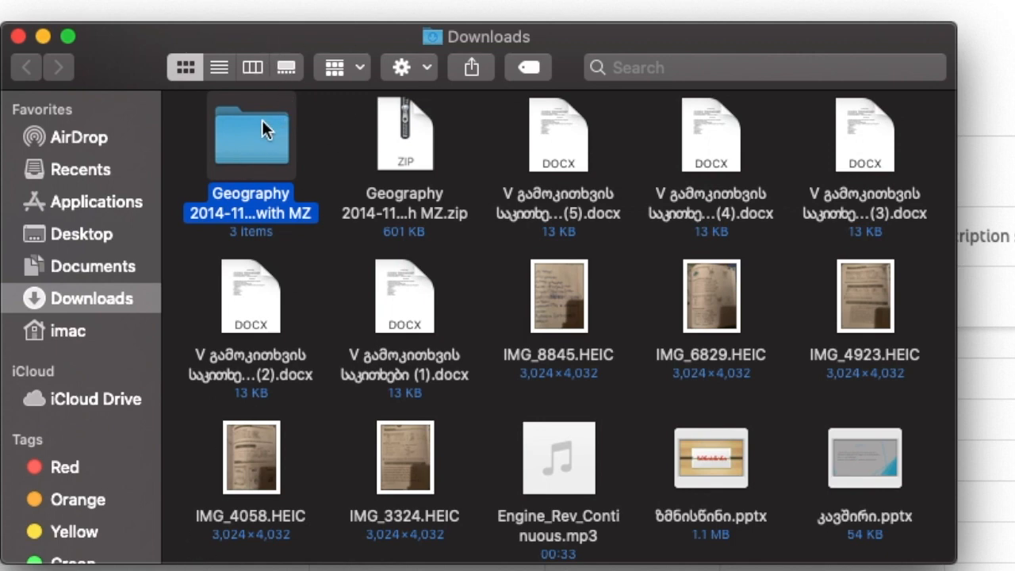
double_click(251, 136)
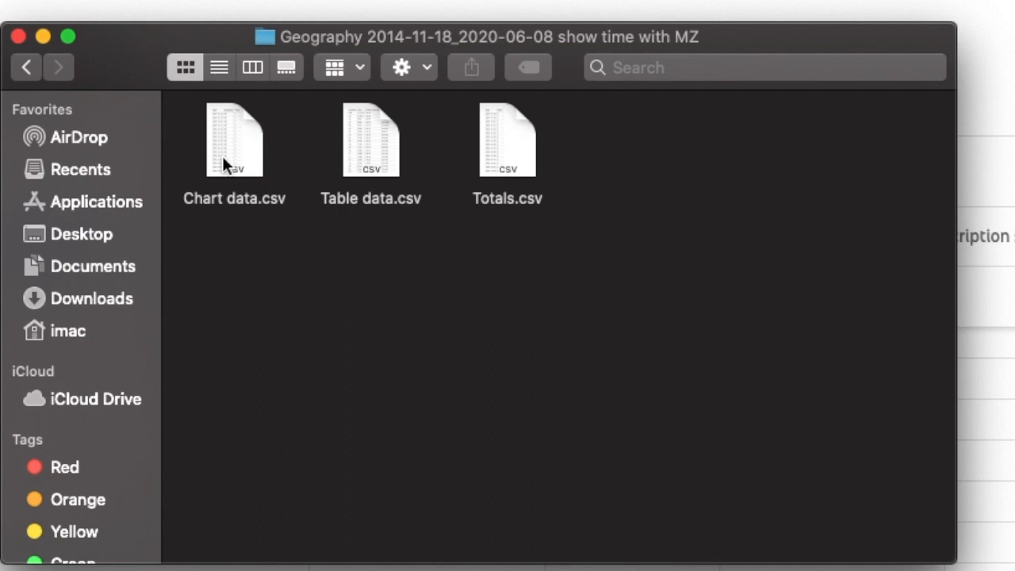
click(234, 140)
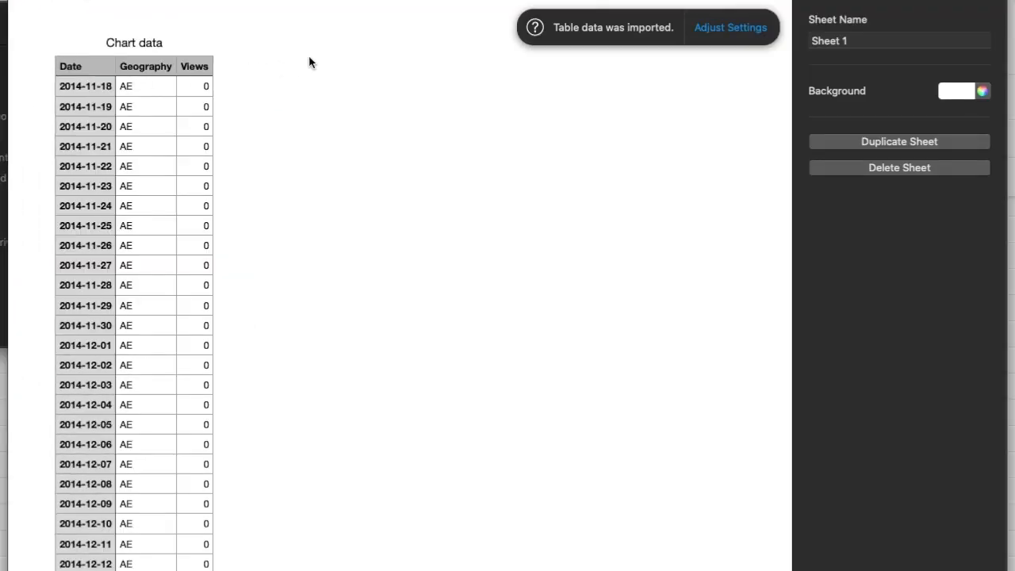
mouse_move(698, 55)
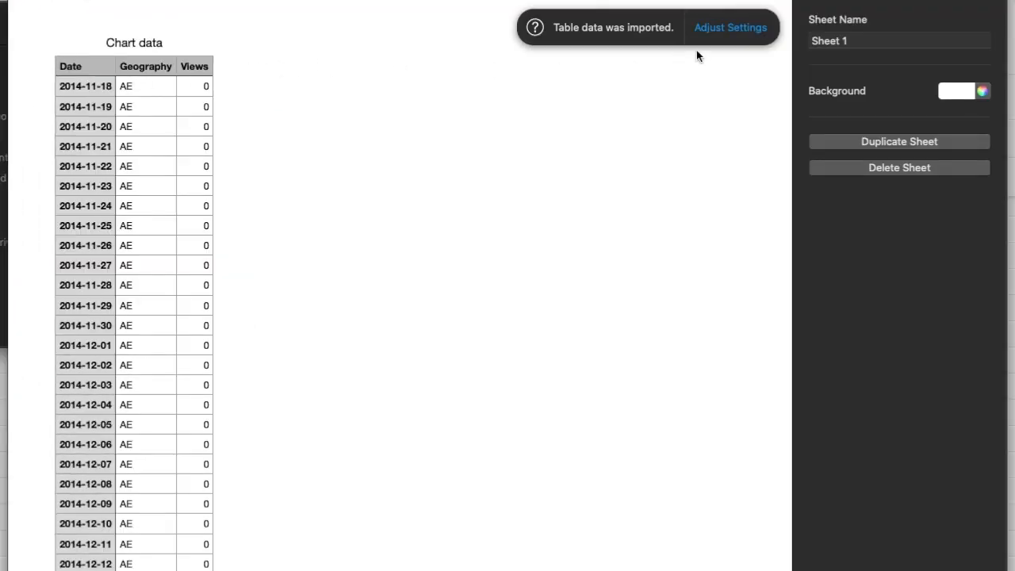
Step: Scroll through the long daily views-by-country Chart data table in Numbers
scroll(down, 3)
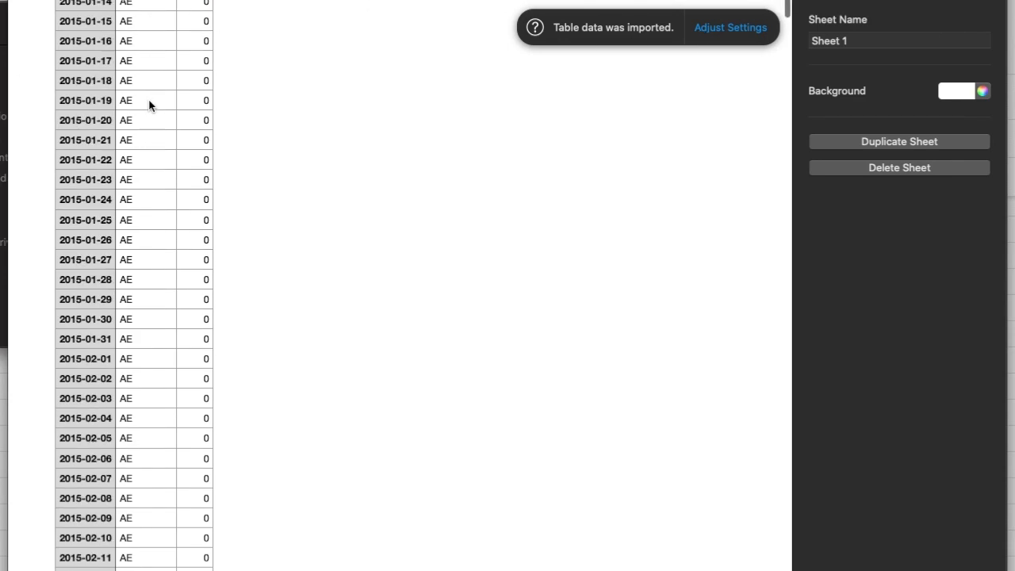
scroll(down, 3)
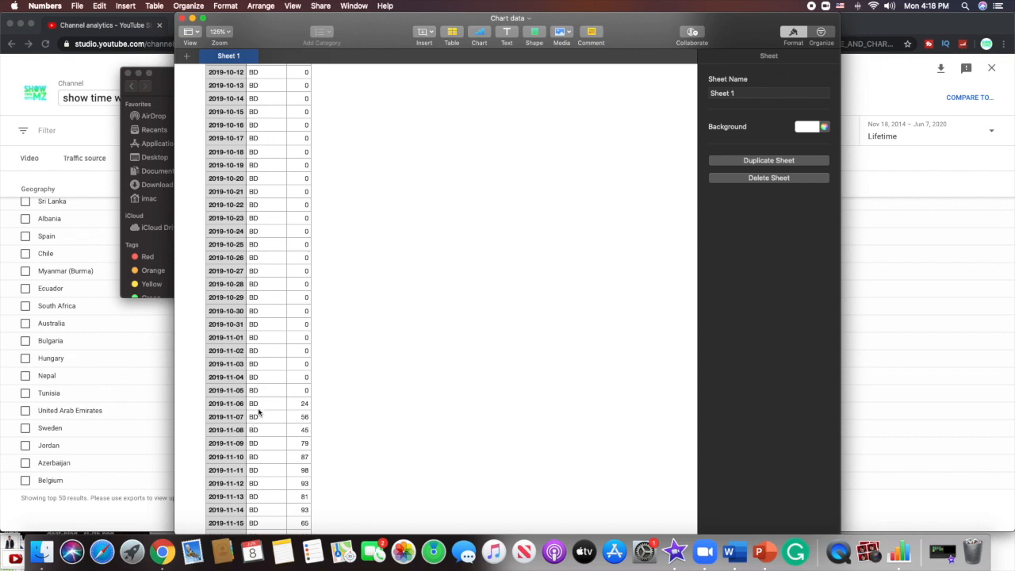
mouse_move(388, 423)
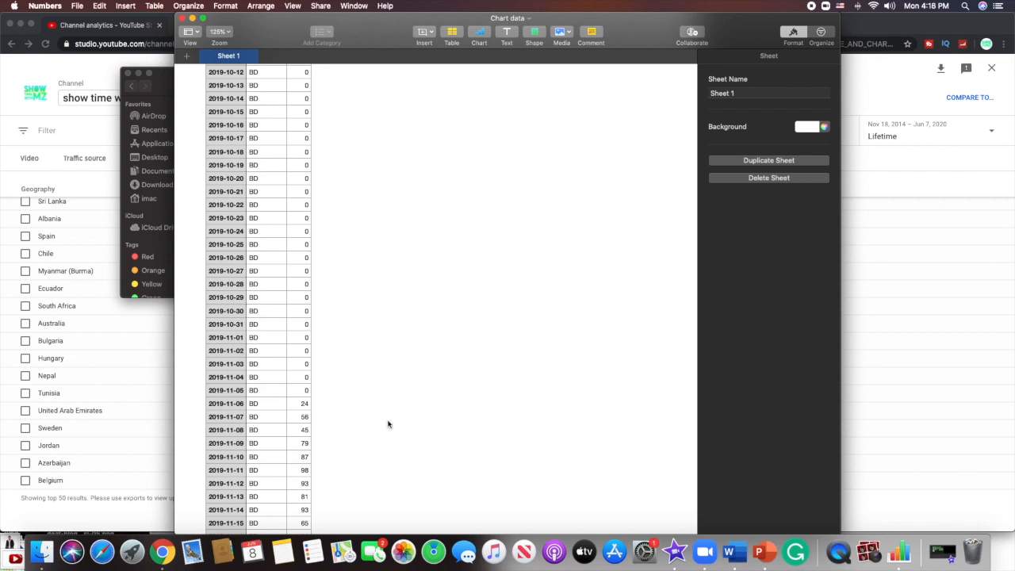
scroll(down, 3)
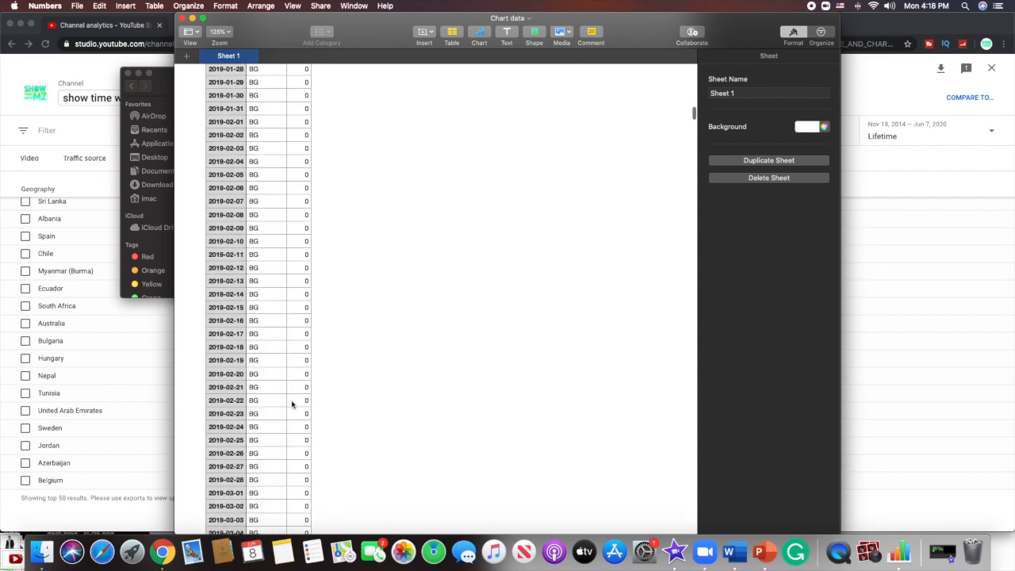
scroll(down, 3)
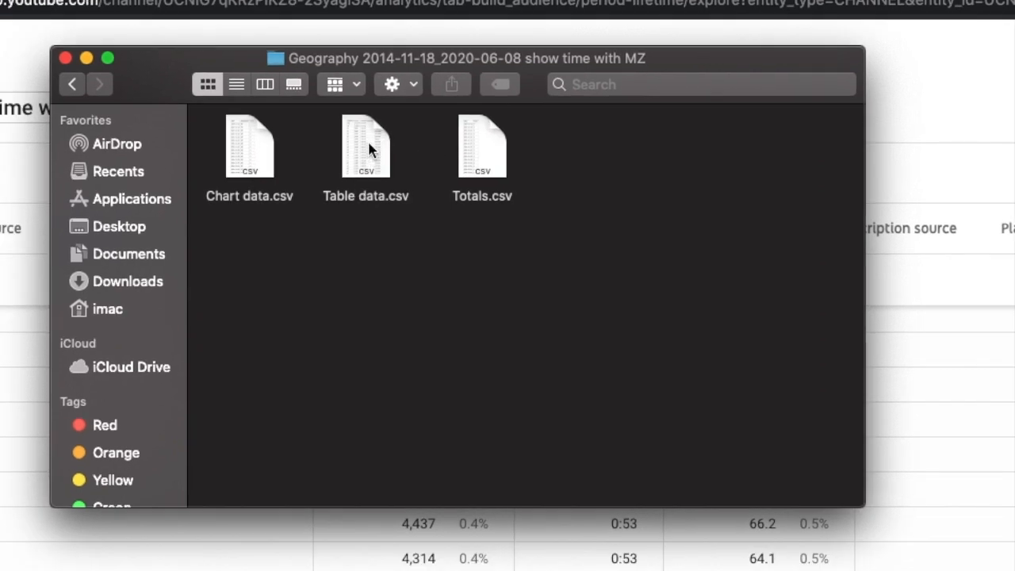
double_click(365, 147)
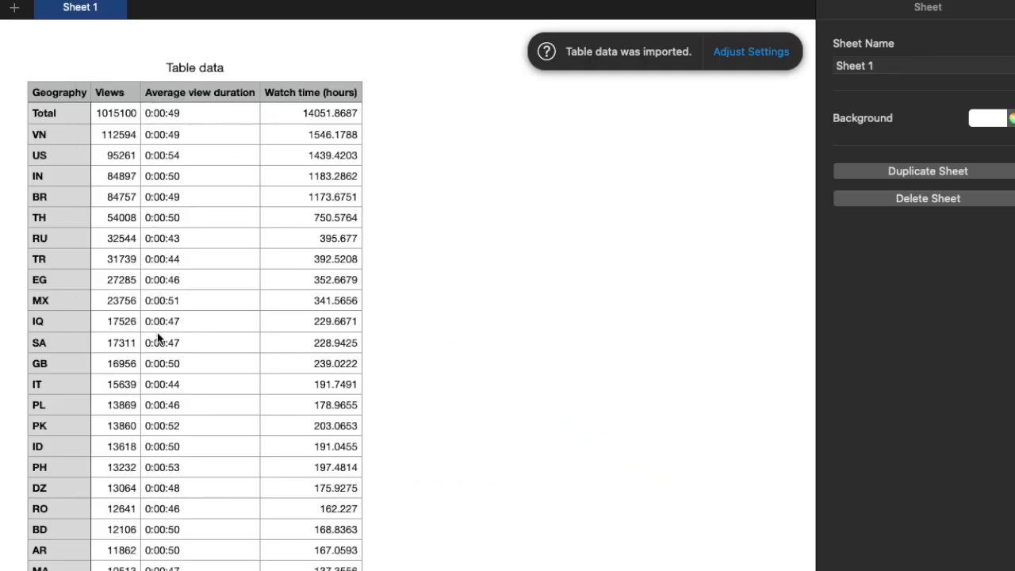
mouse_move(349, 195)
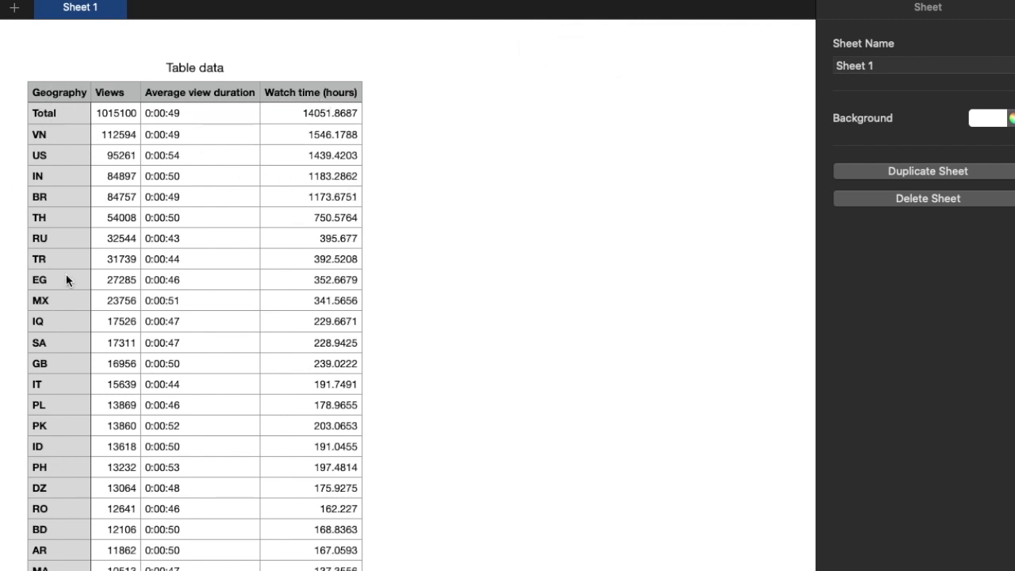
mouse_move(389, 127)
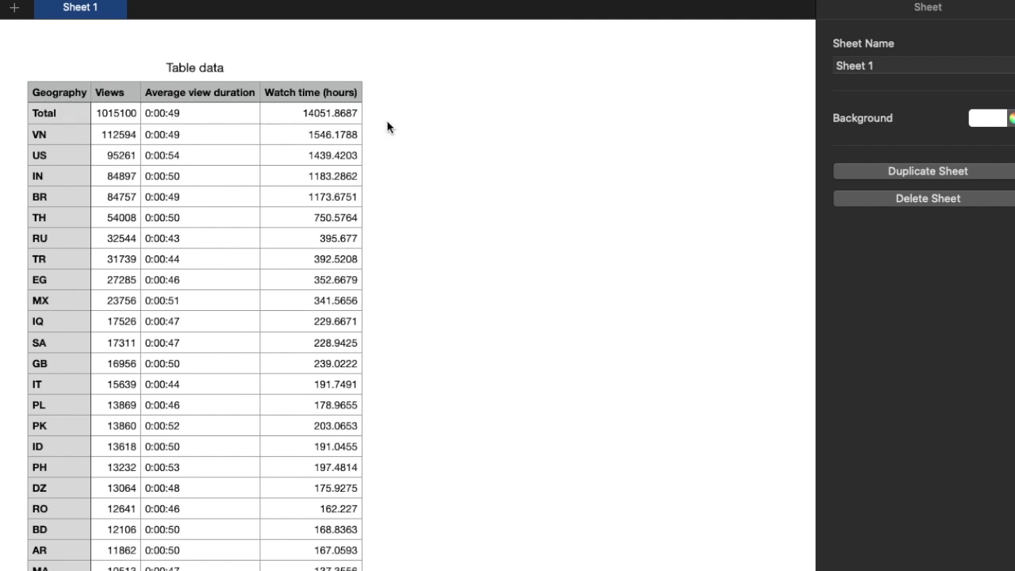
mouse_move(389, 133)
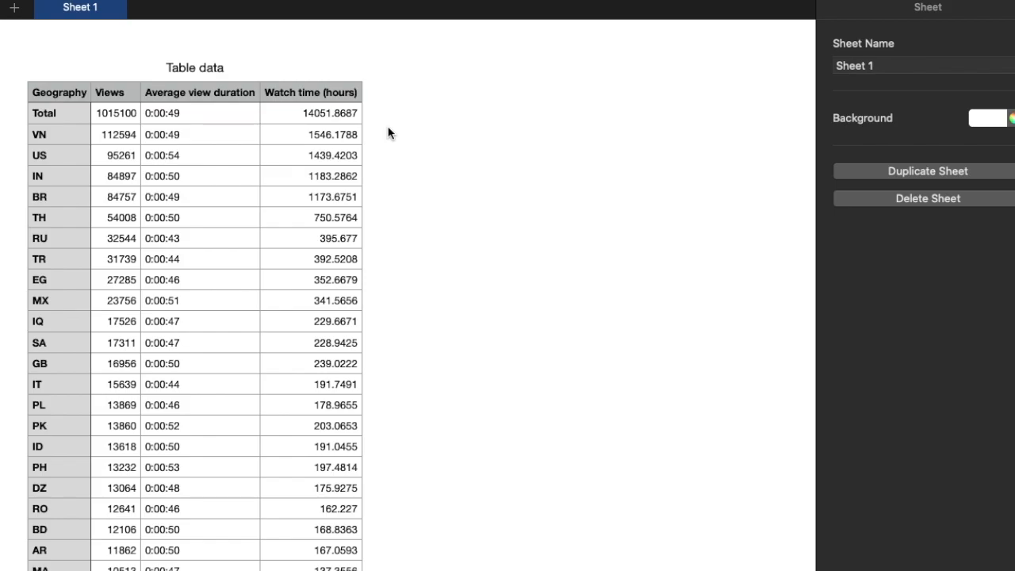
scroll(down, 3)
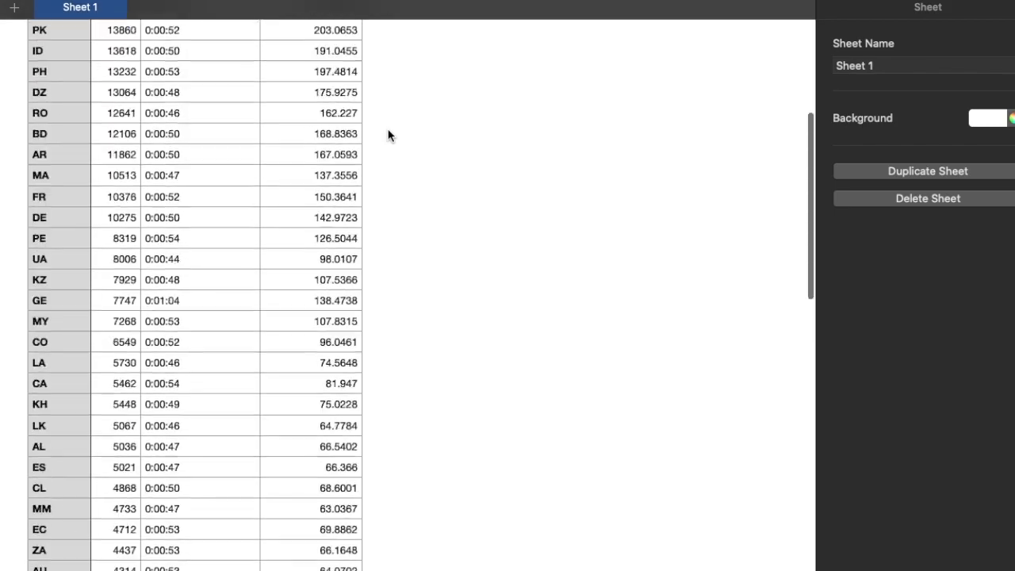
scroll(down, 3)
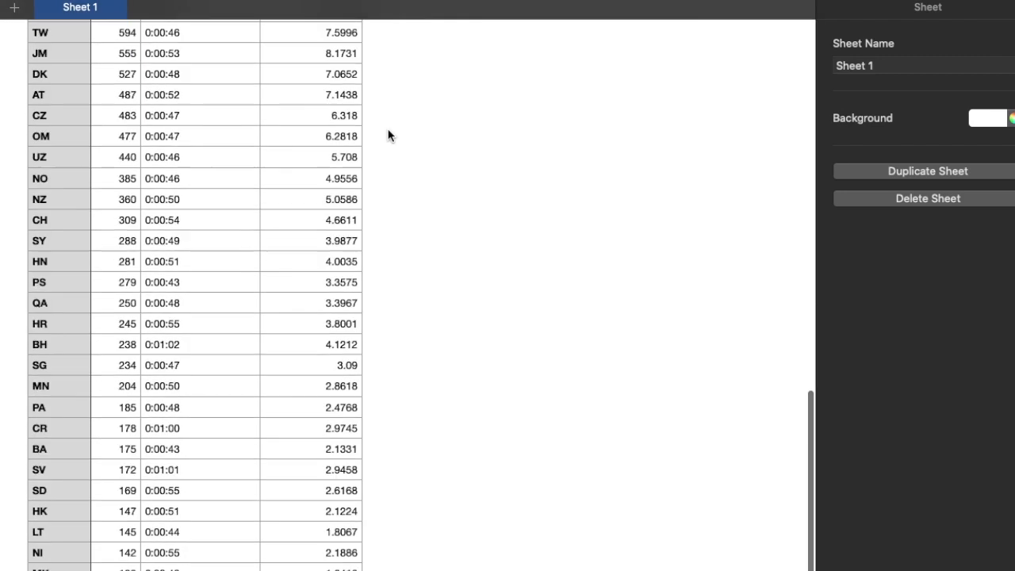
scroll(down, 3)
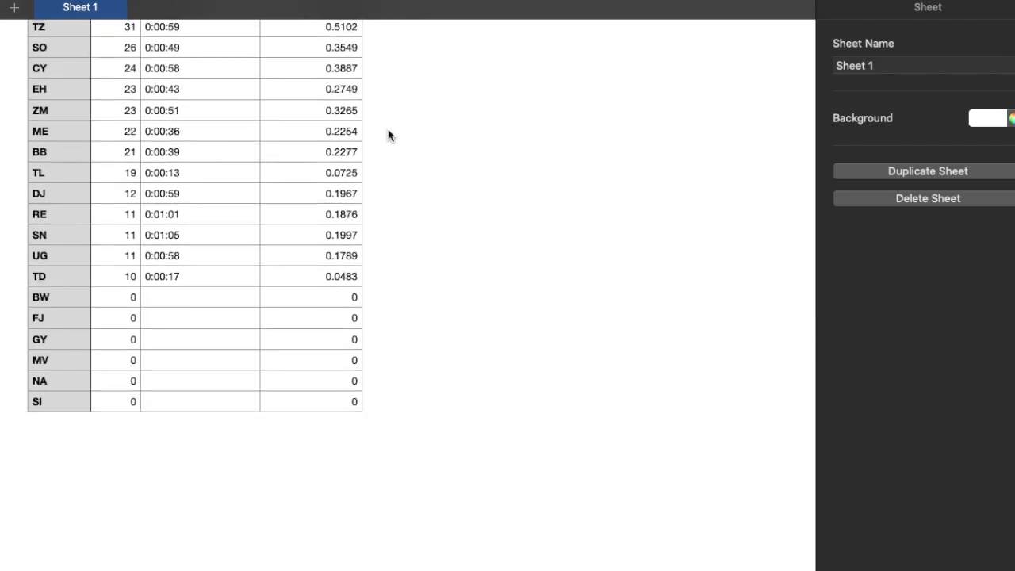
mouse_move(4, 228)
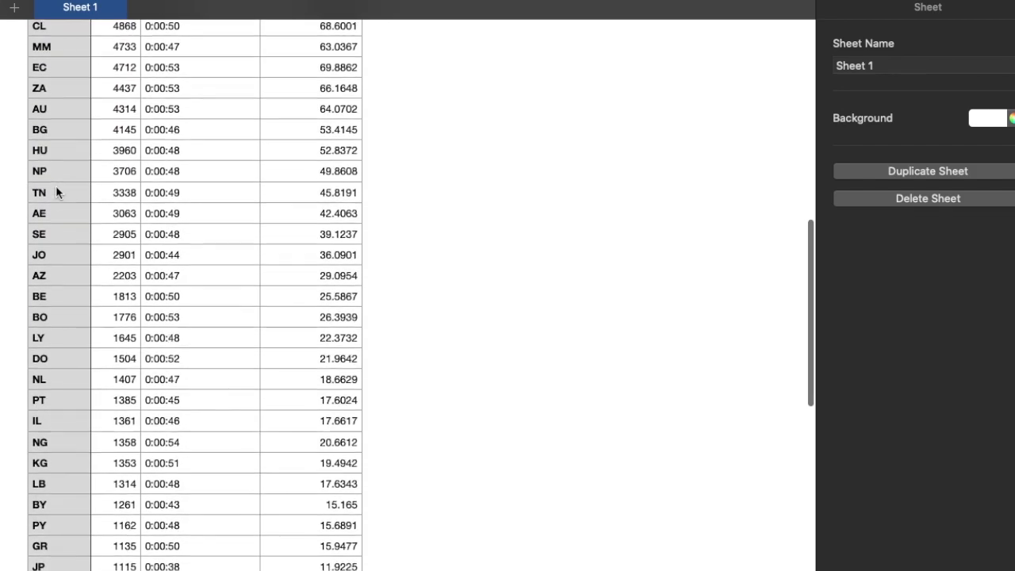
scroll(up, 3)
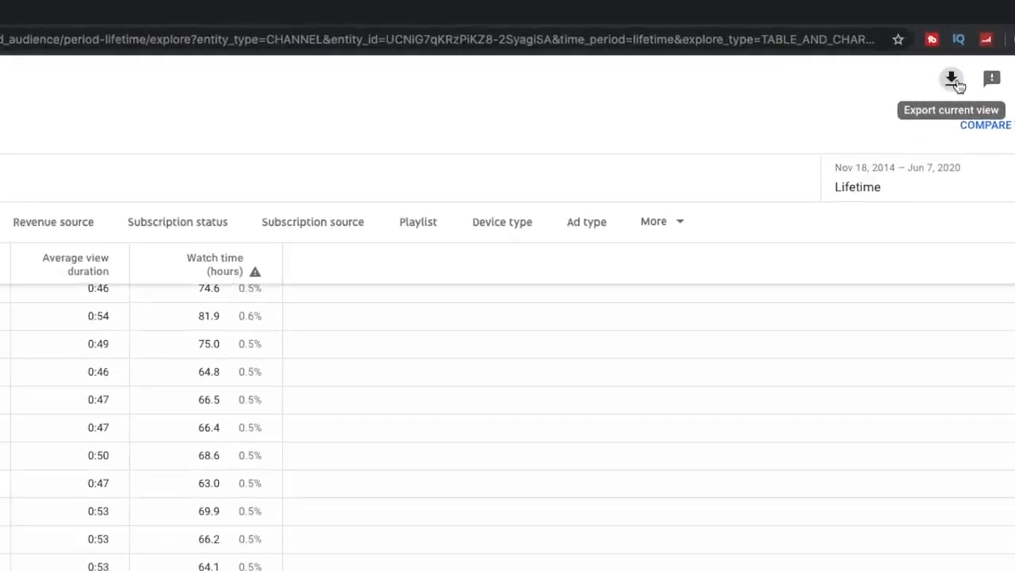
Step: Export the Geography table to a new Google Sheets spreadsheet in a new tab
click(951, 79)
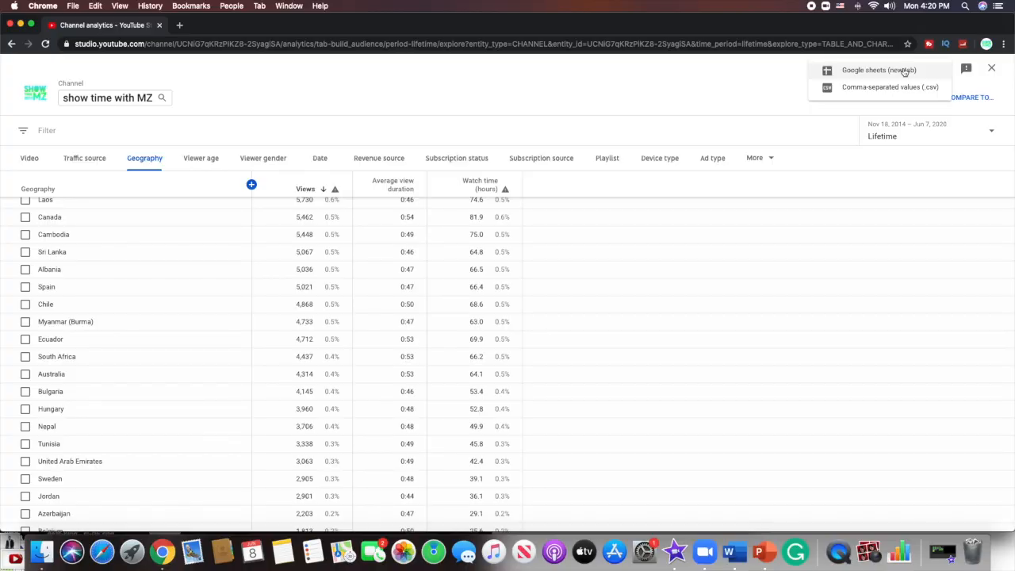
click(877, 70)
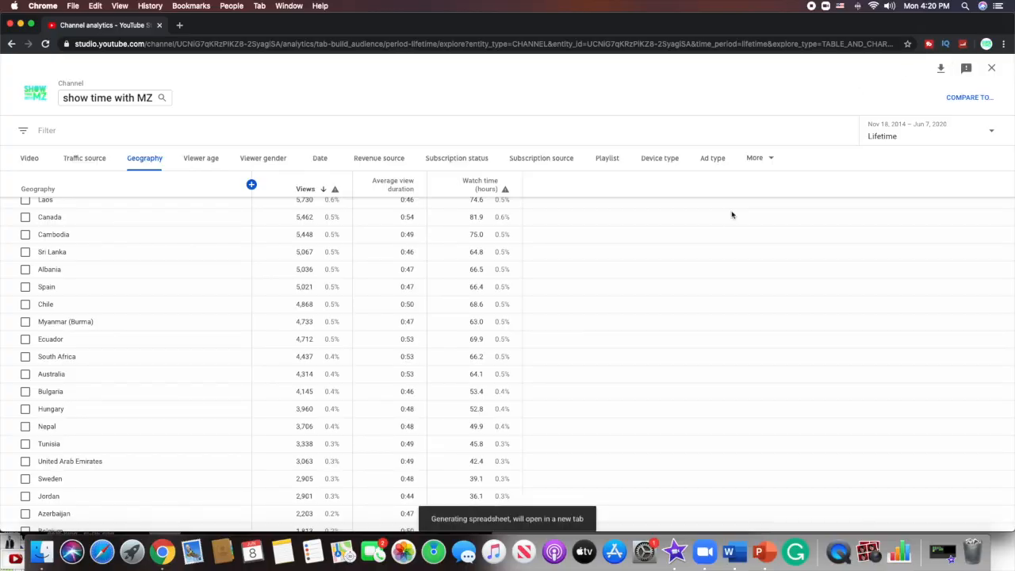
mouse_move(739, 515)
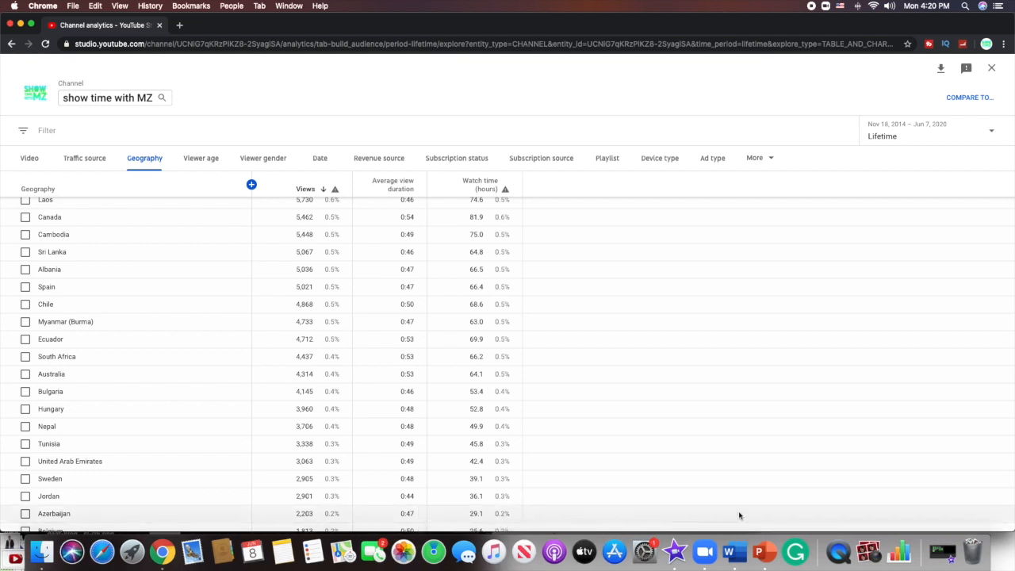
mouse_move(919, 186)
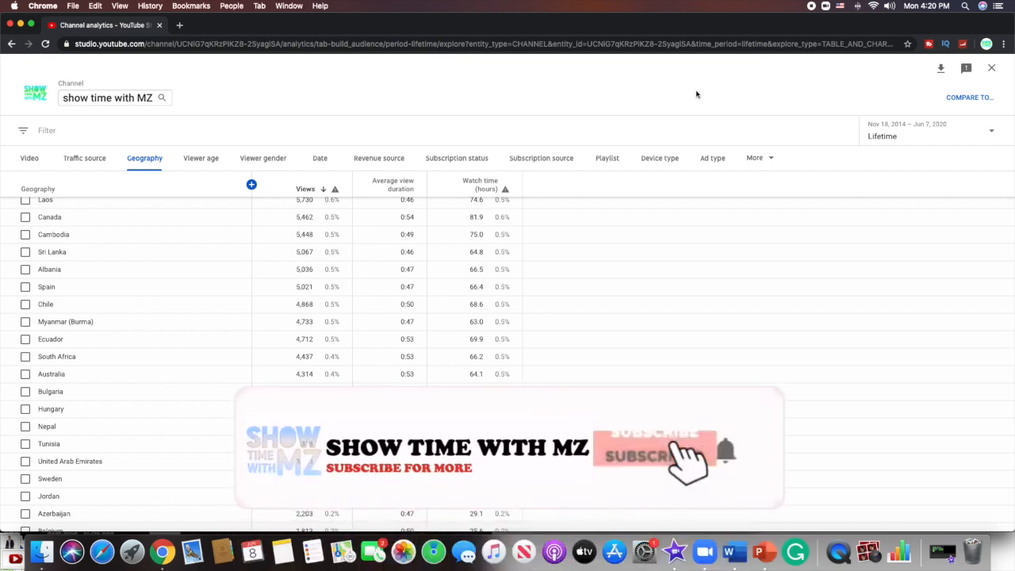
click(650, 455)
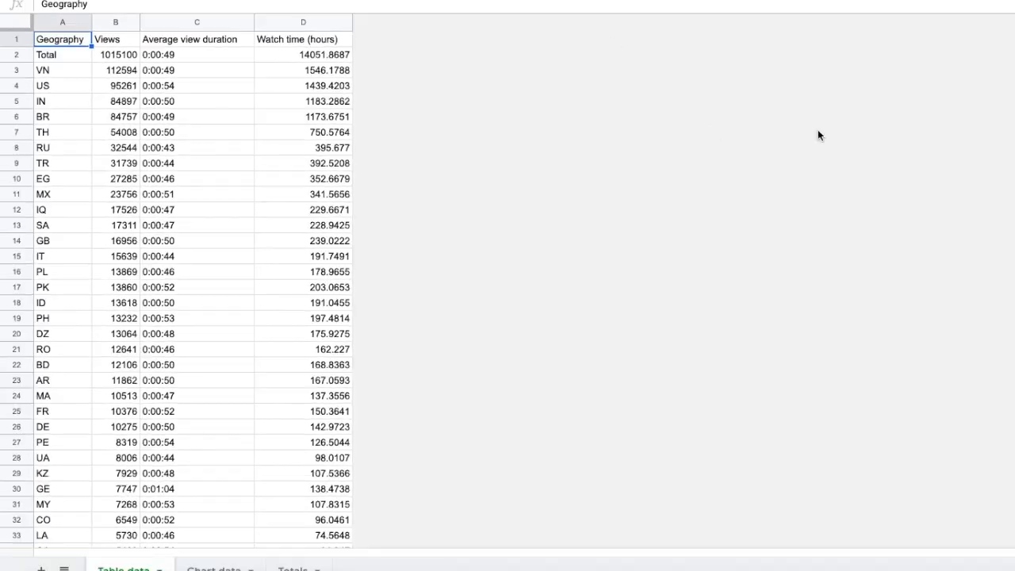
mouse_move(677, 226)
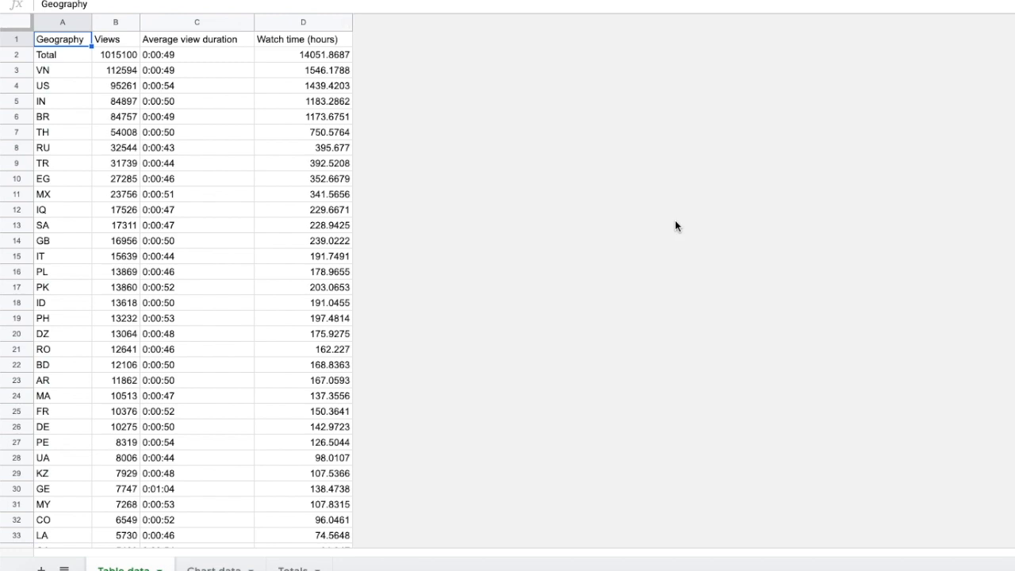
scroll(down, 3)
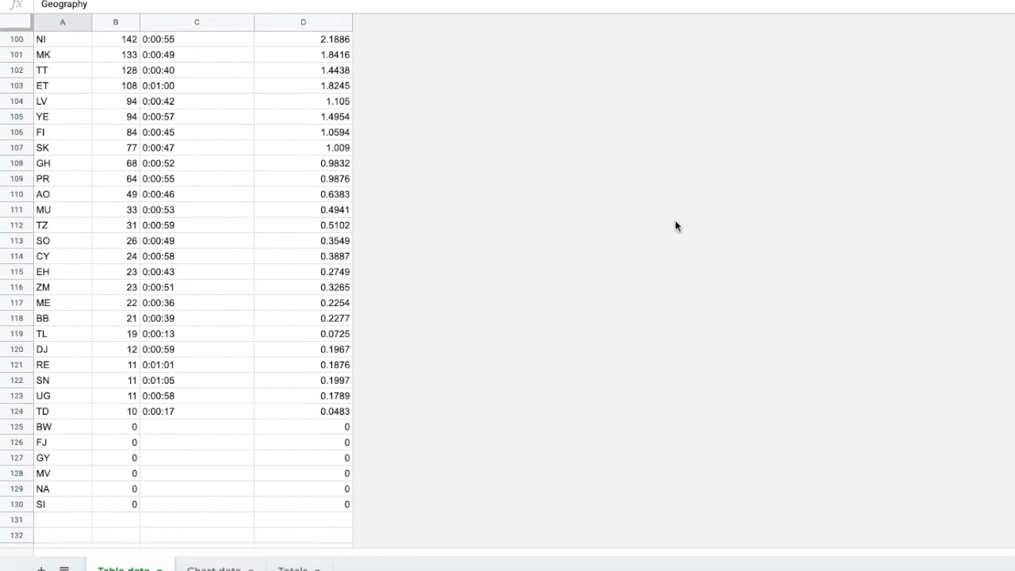
scroll(down, 3)
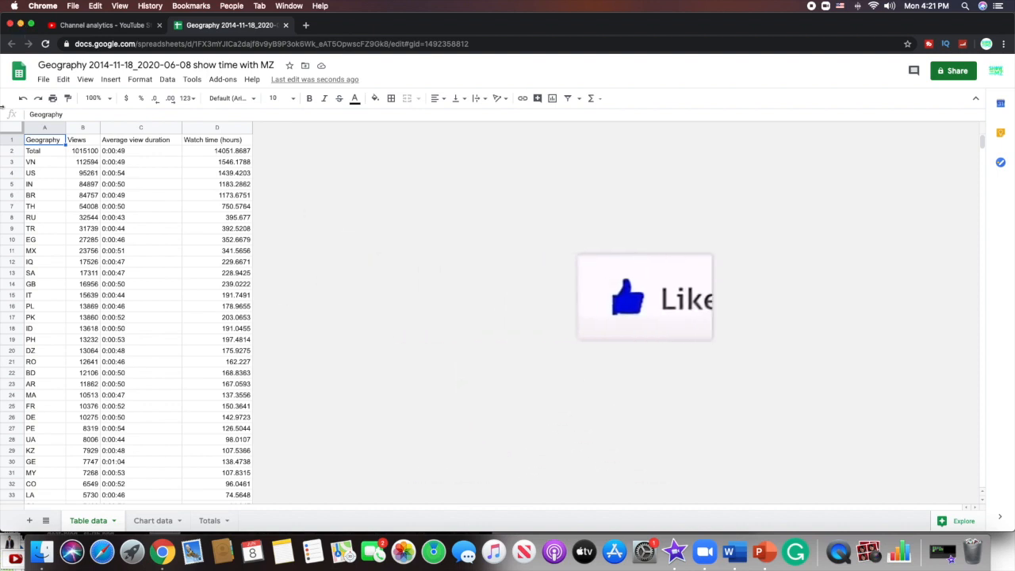
click(31, 162)
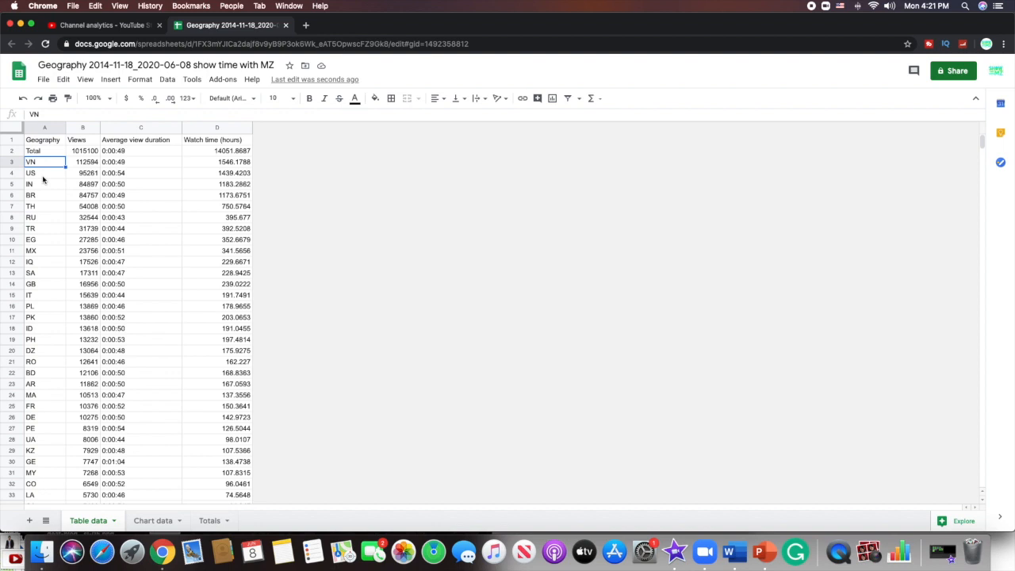
click(45, 184)
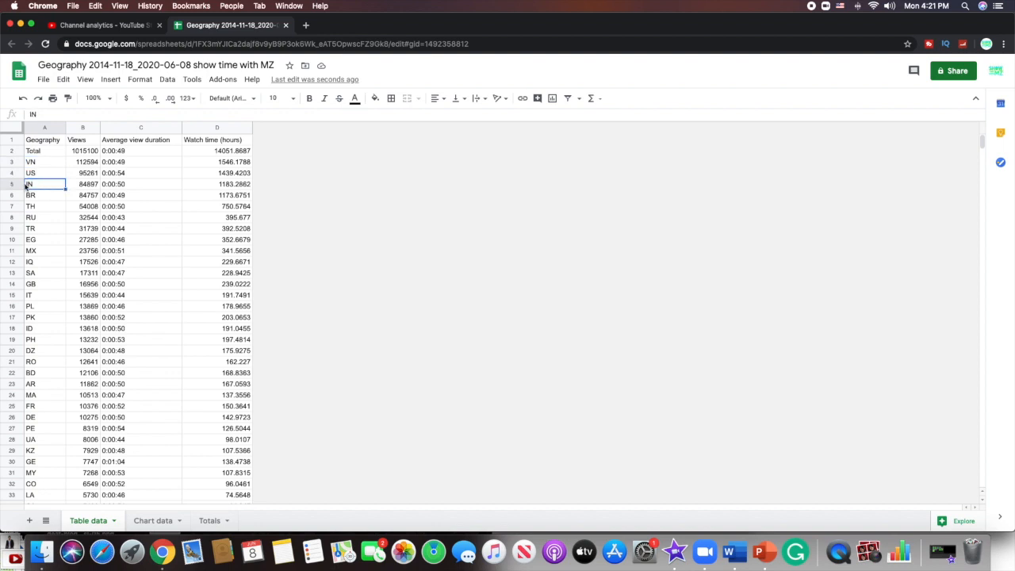
click(30, 217)
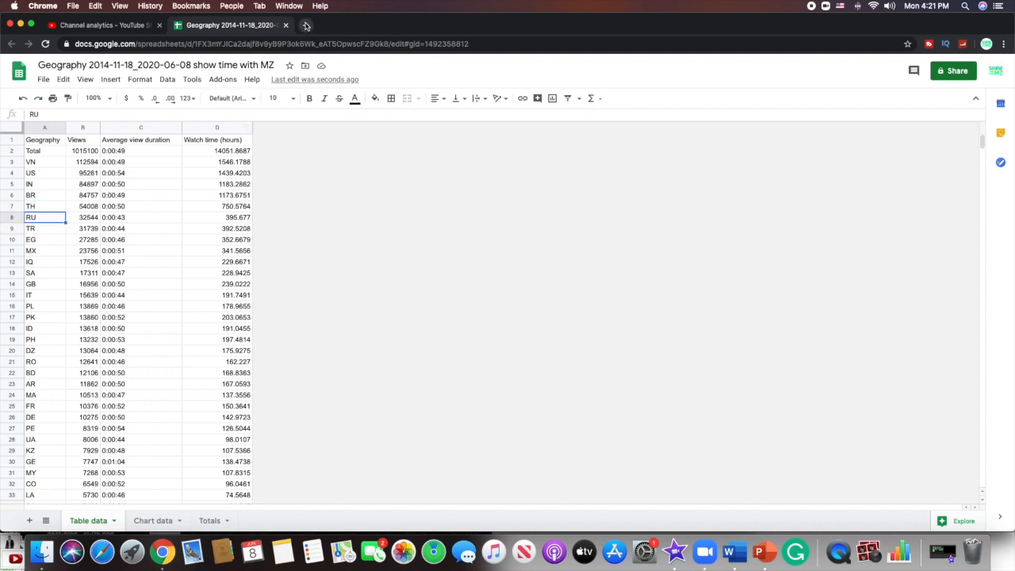
Step: Search Google for the VN country code taken from the spreadsheet
click(305, 24)
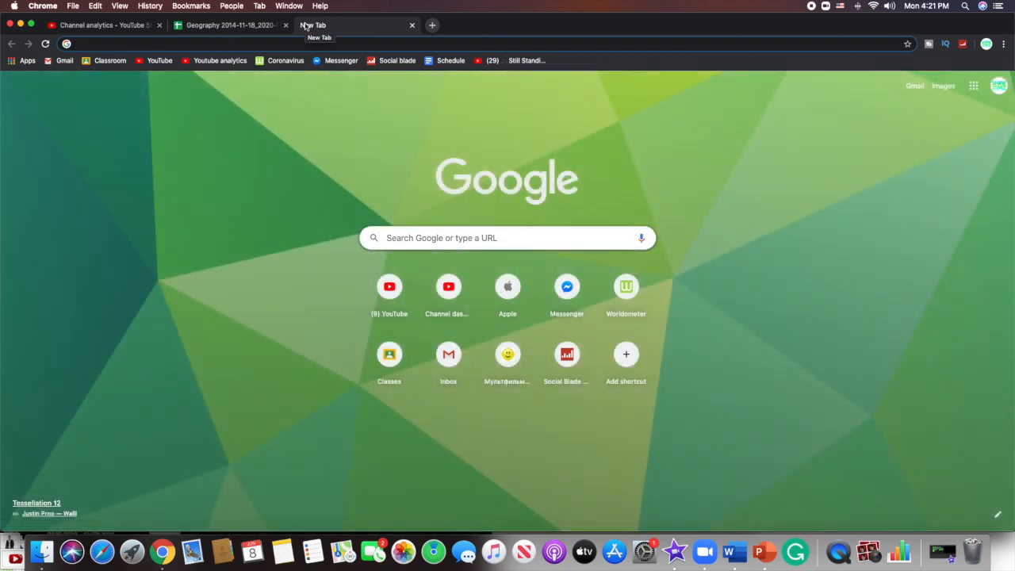
click(230, 24)
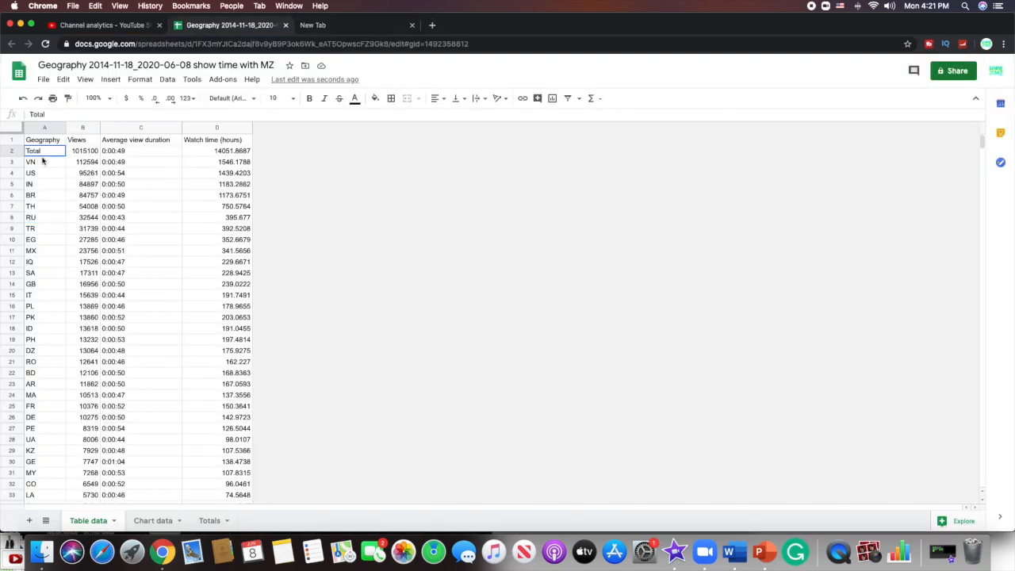
click(43, 162)
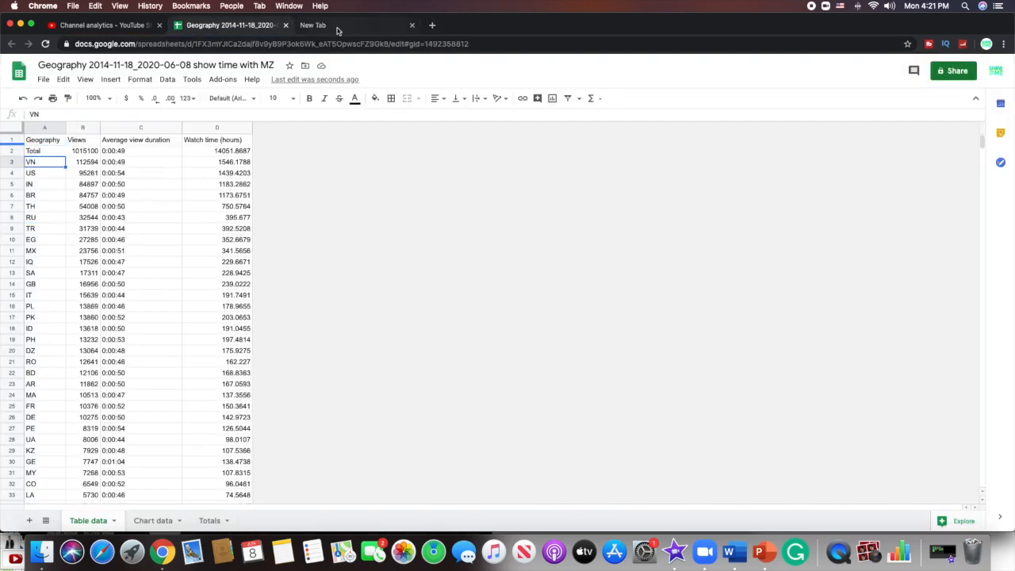
text(Vn)
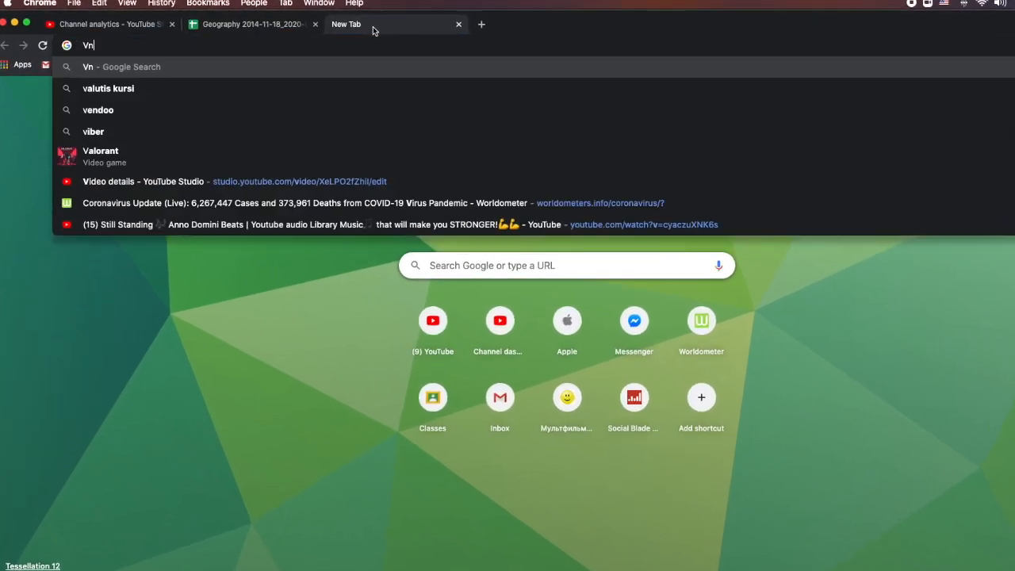
text(N)
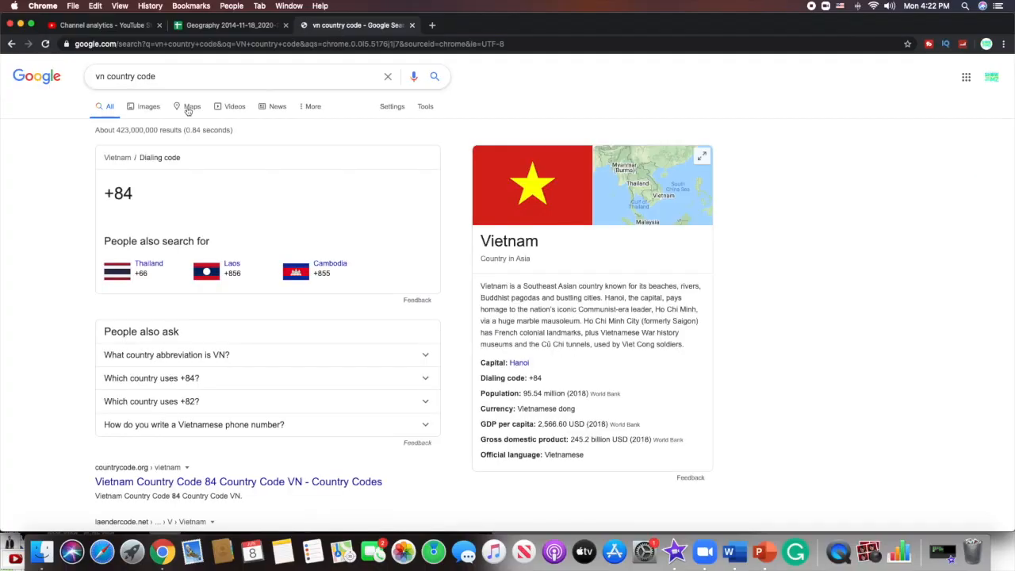
mouse_move(552, 254)
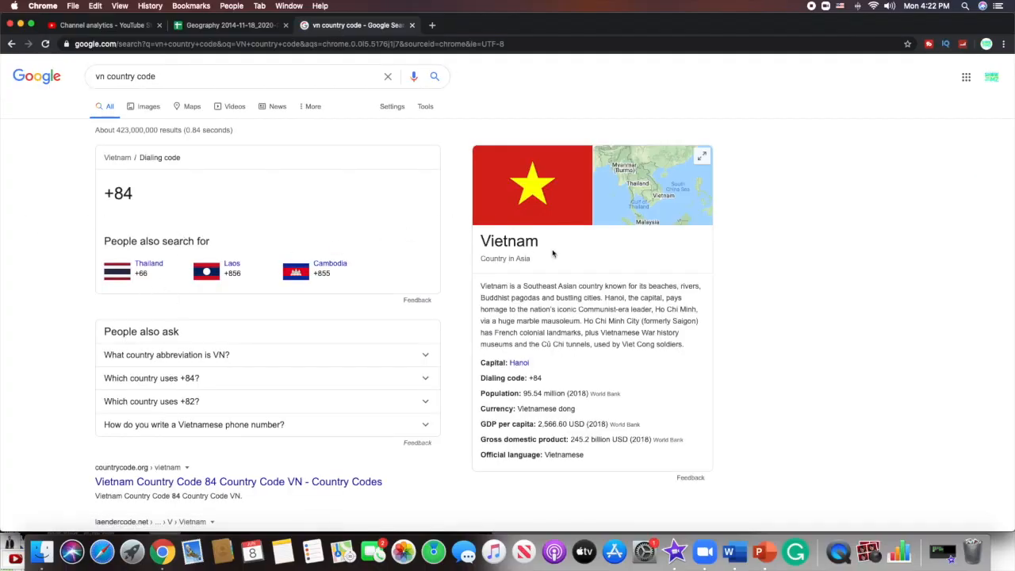
Step: Look up the US code, then search 'in country code' to identify India
click(230, 24)
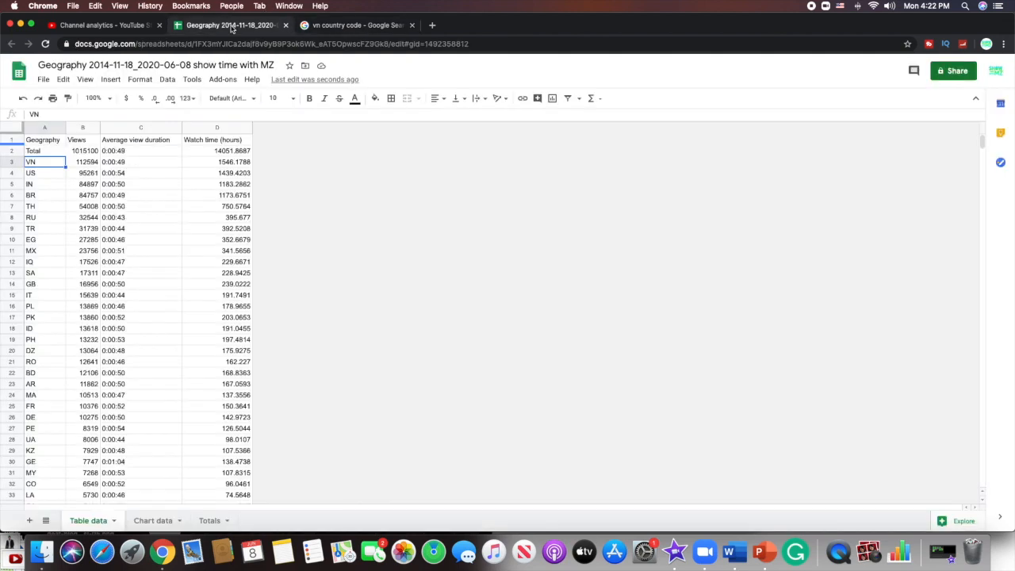
click(357, 25)
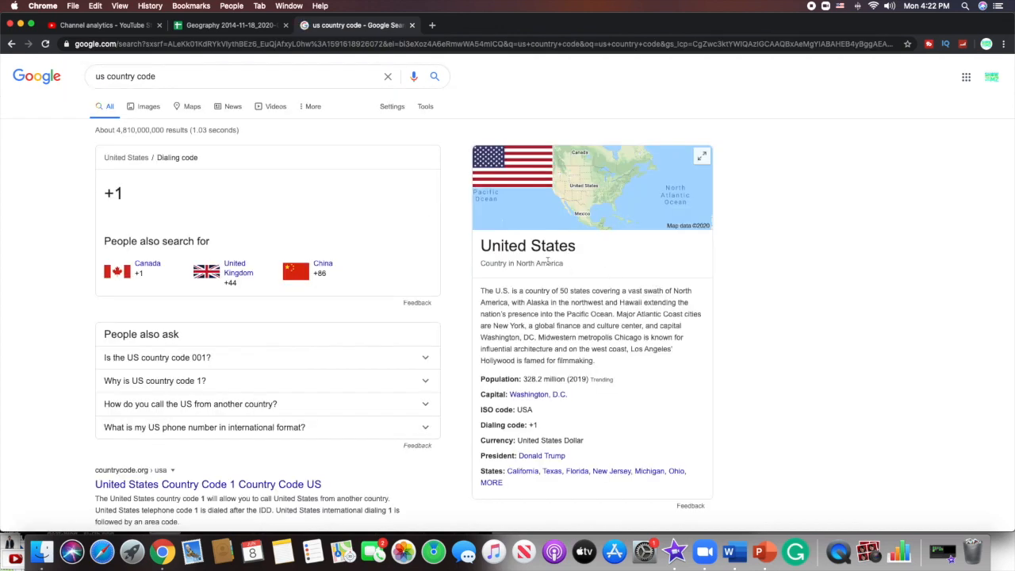
click(230, 24)
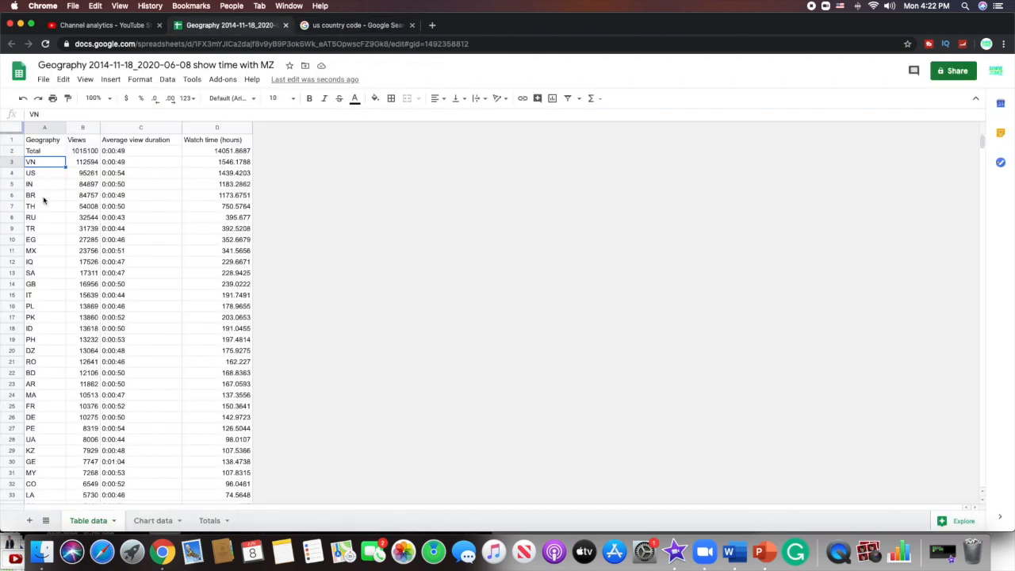
click(357, 24)
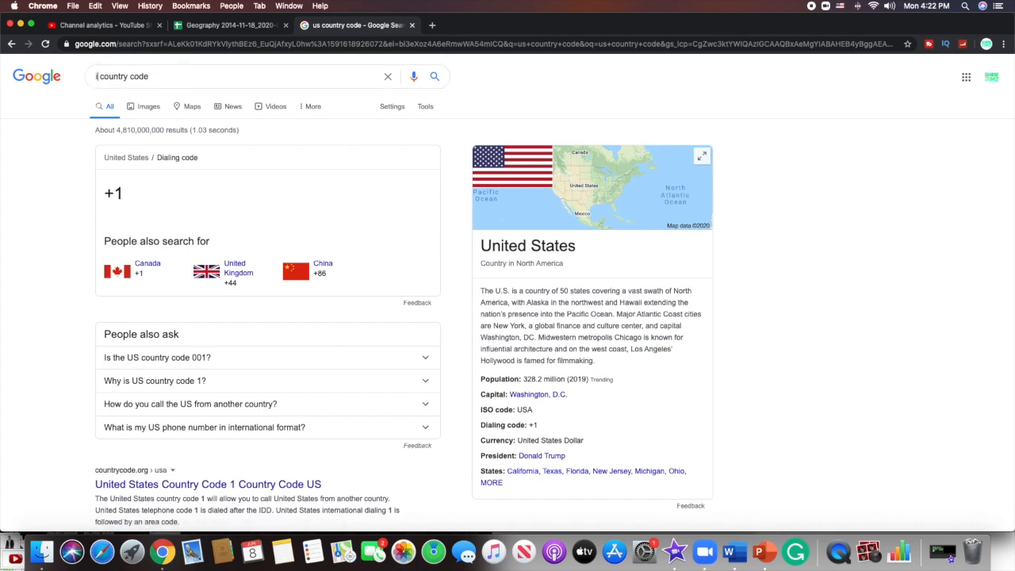
text(in country code)
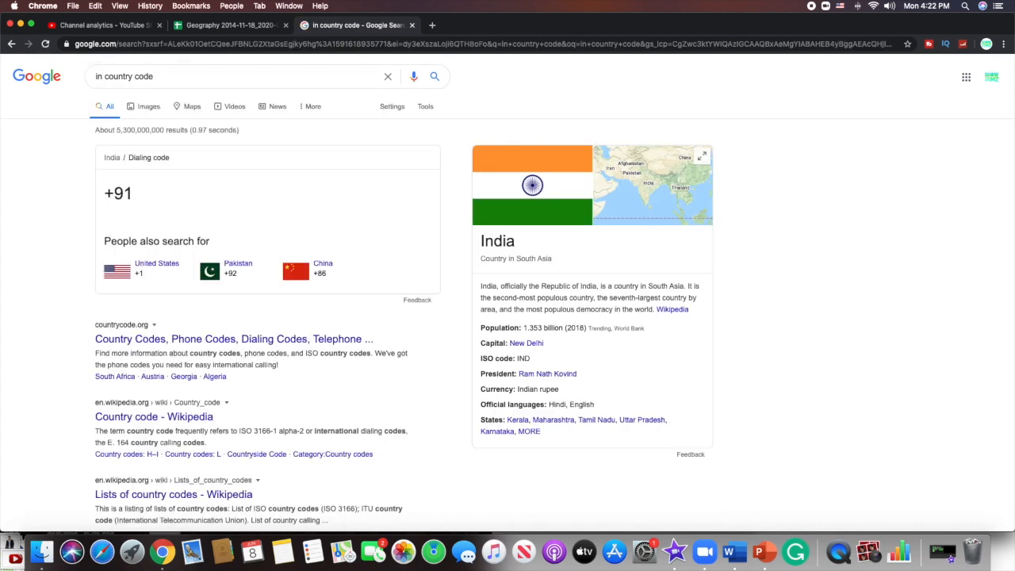